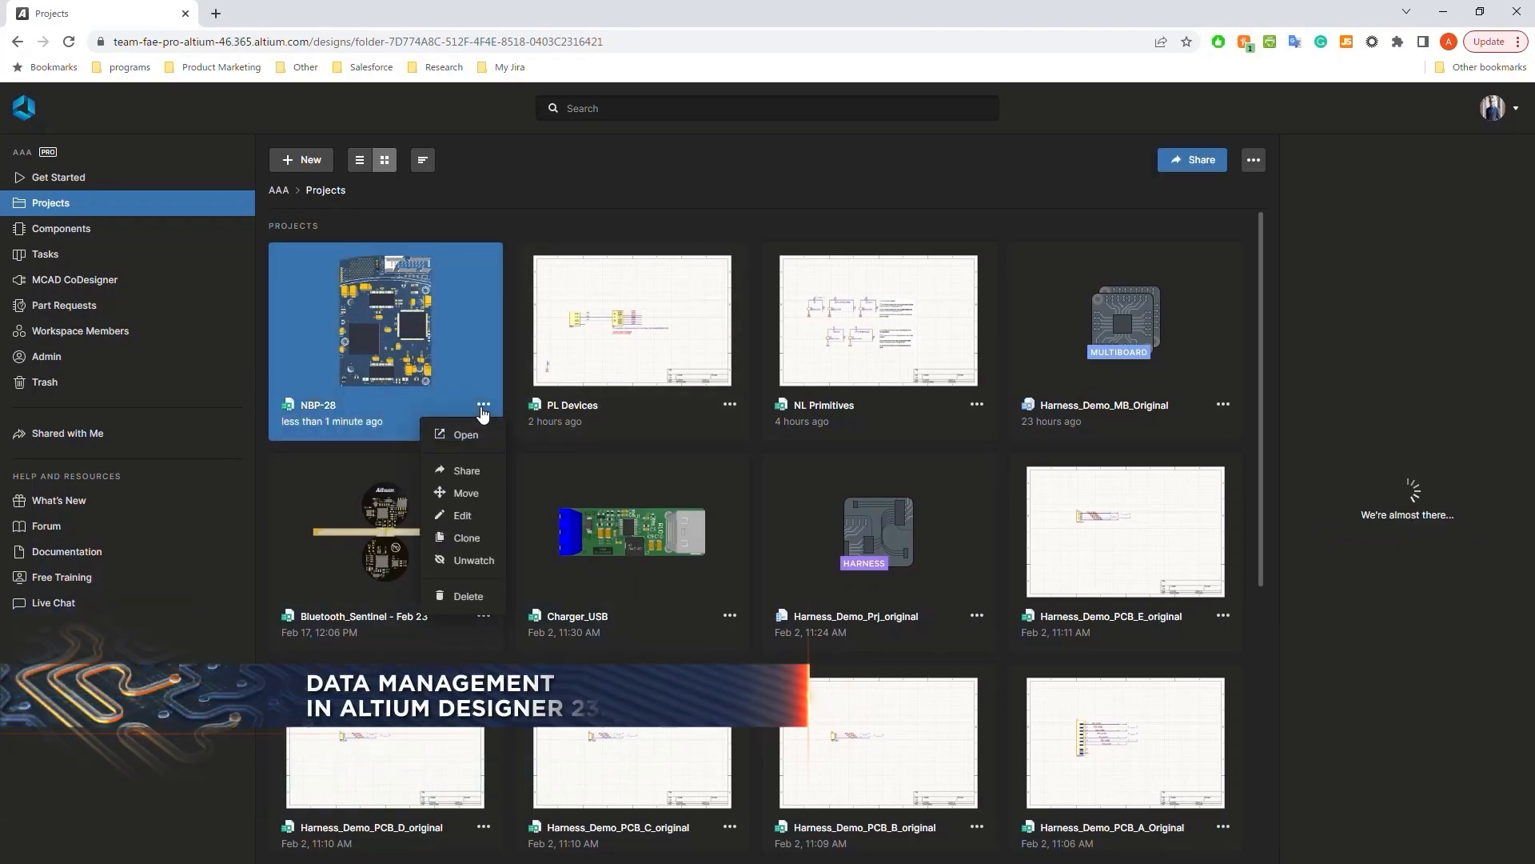
- Edit project NBP-28, expand its Advanced parameters and update the project
click(460, 515)
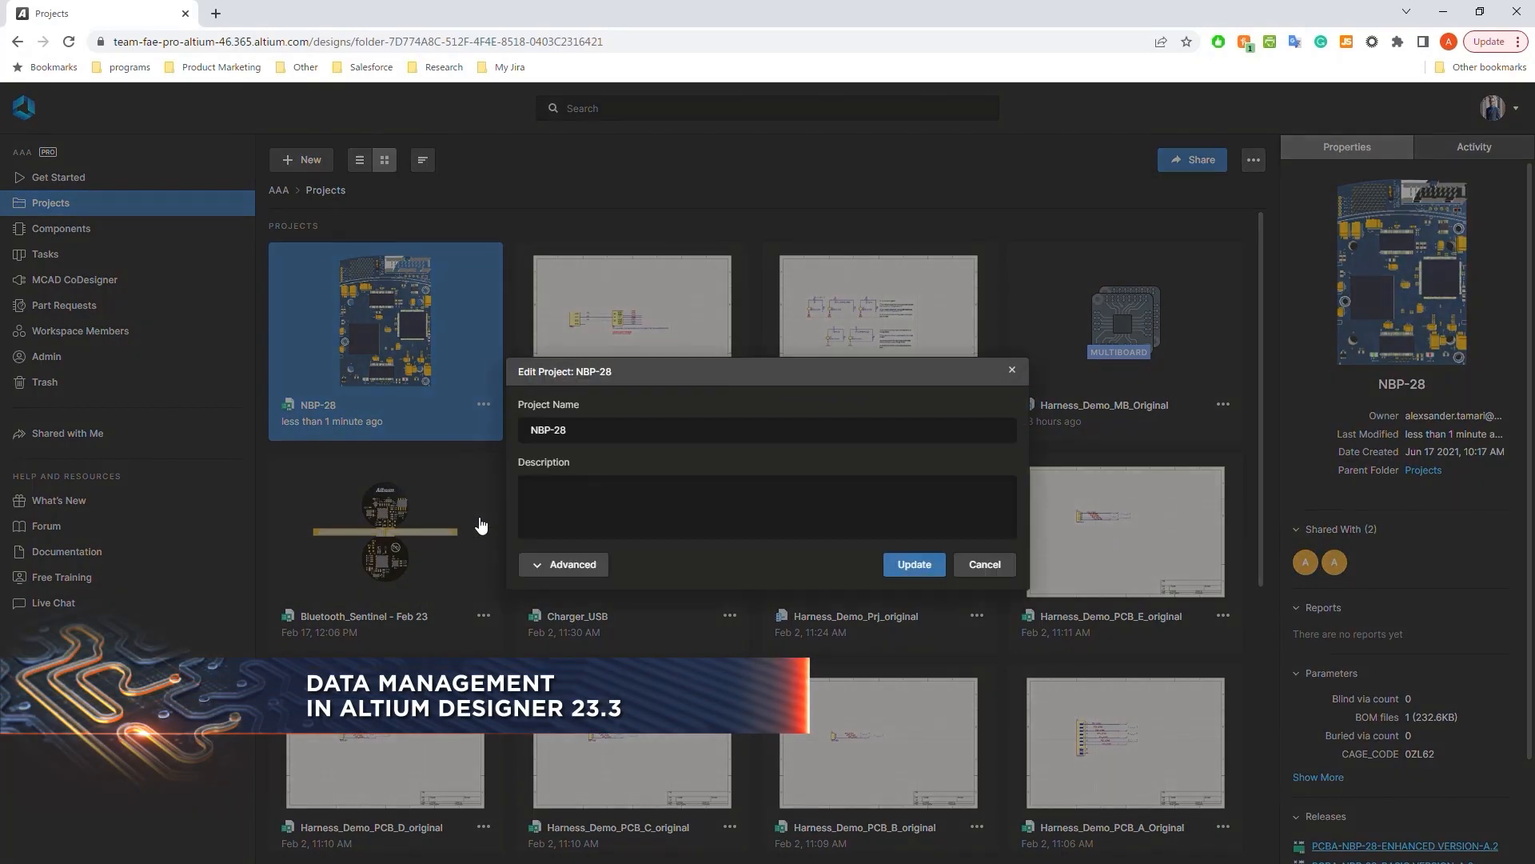
click(572, 564)
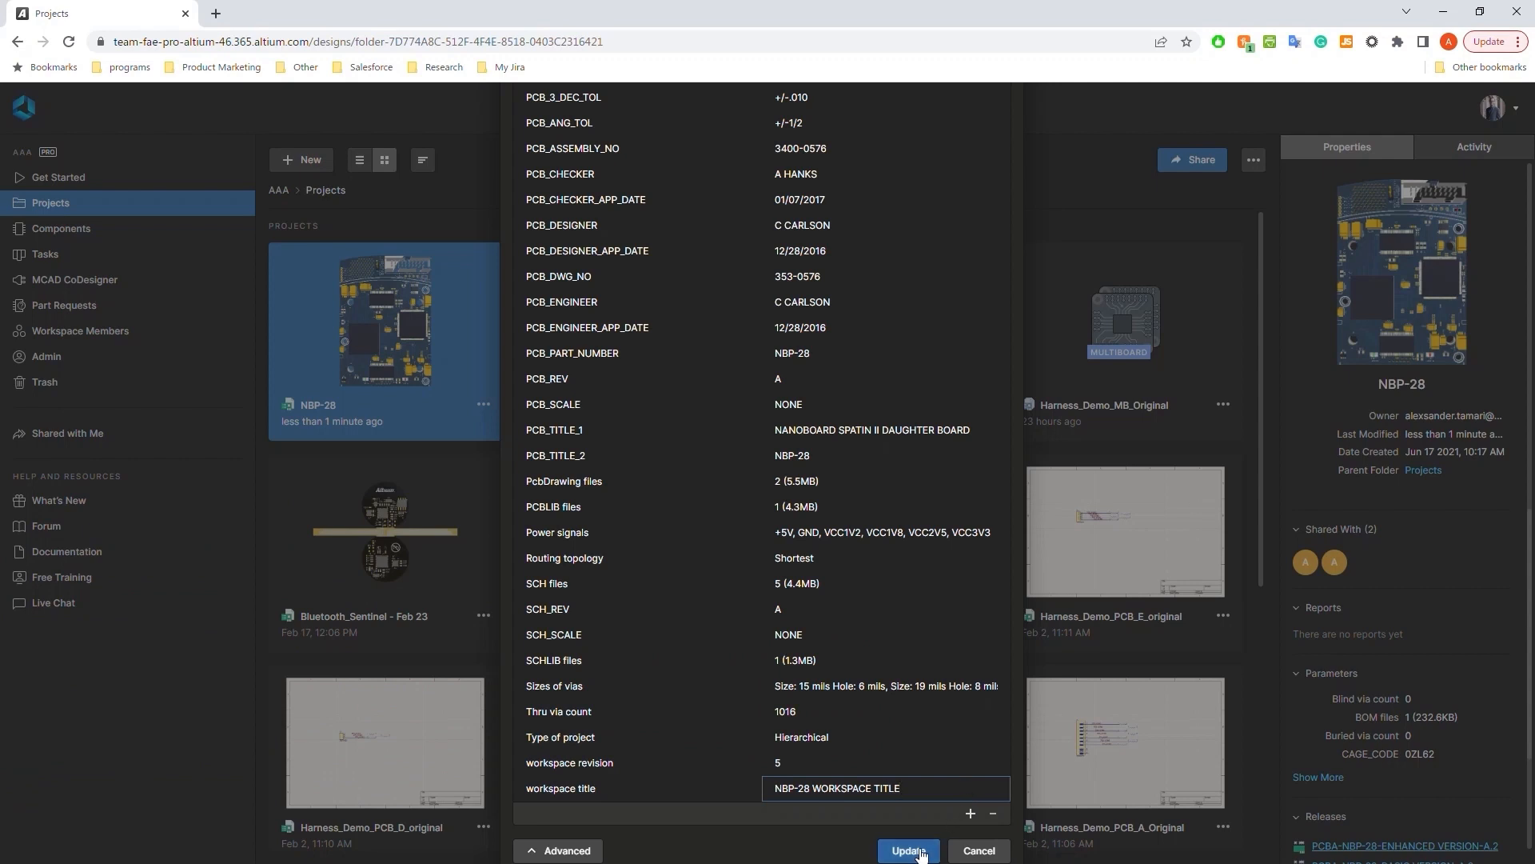
click(905, 850)
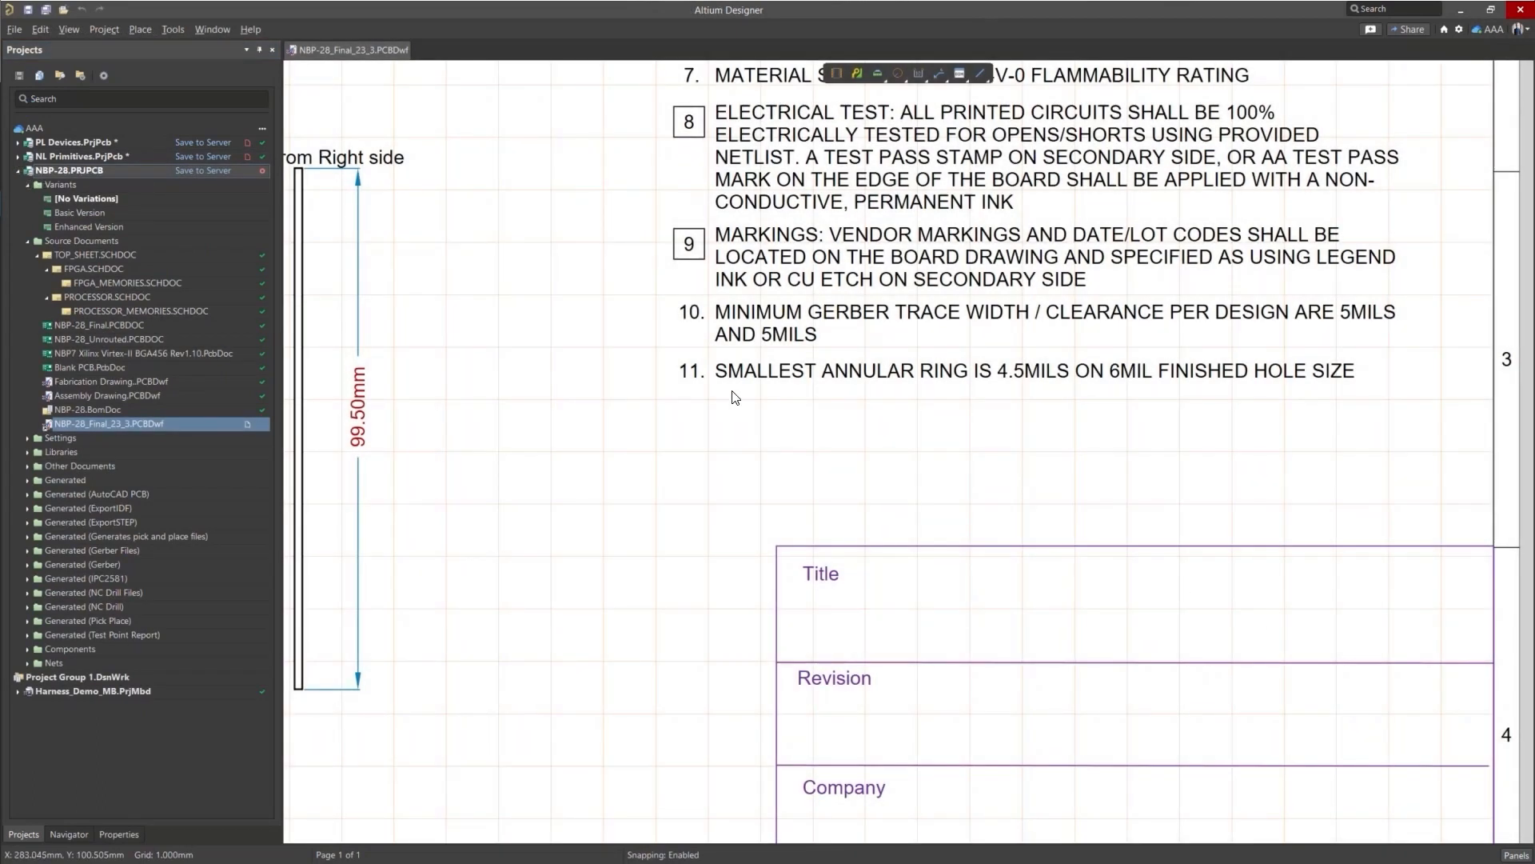
click(102, 28)
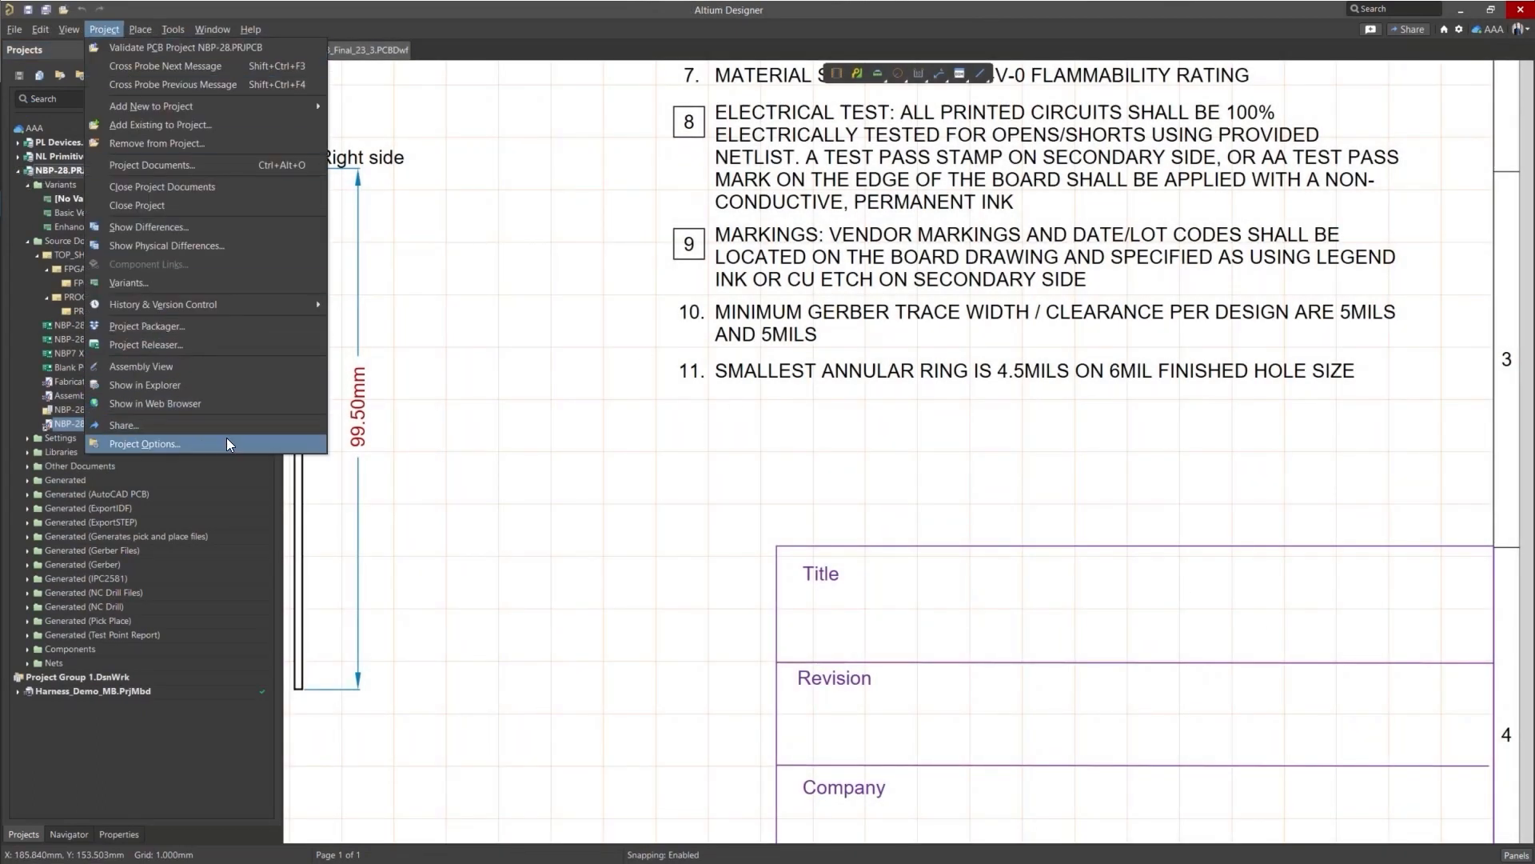
click(144, 443)
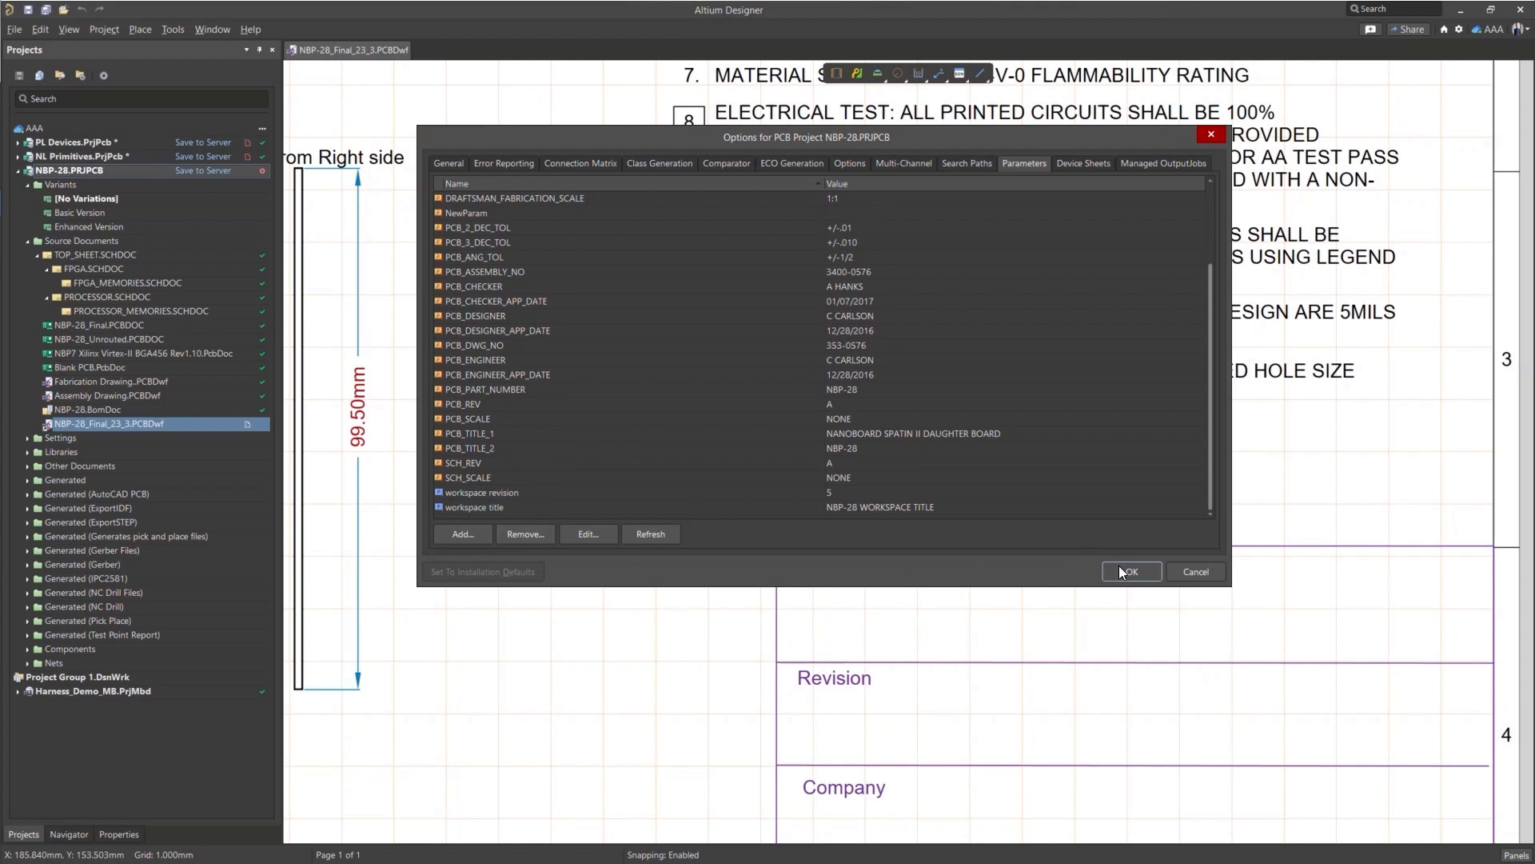
click(1130, 571)
text(=)
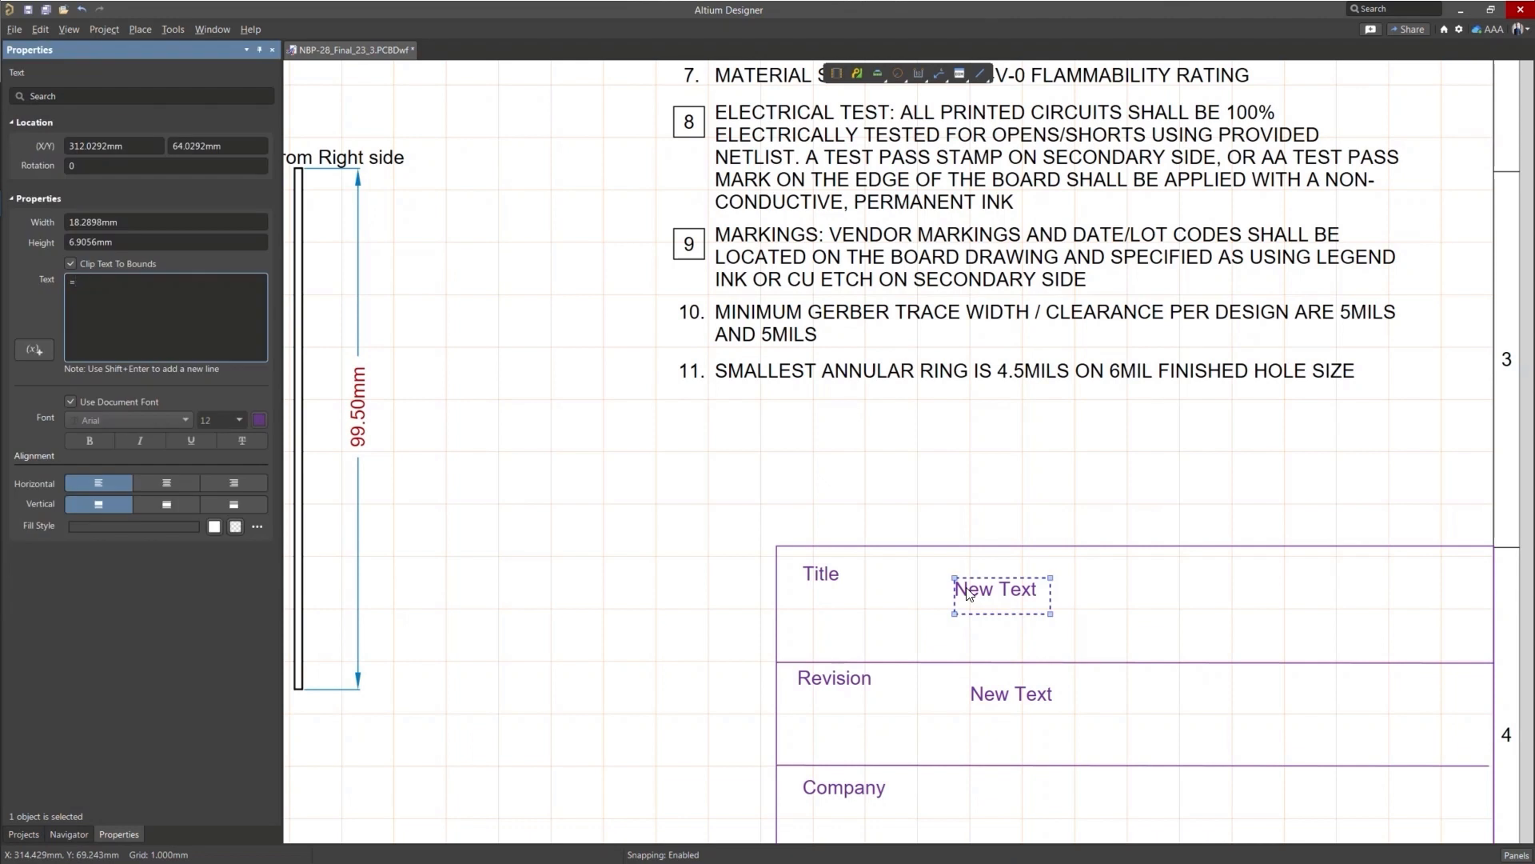
- Set the Title text to =workspace title and the Revision text to =workspace revision
text(workspace title)
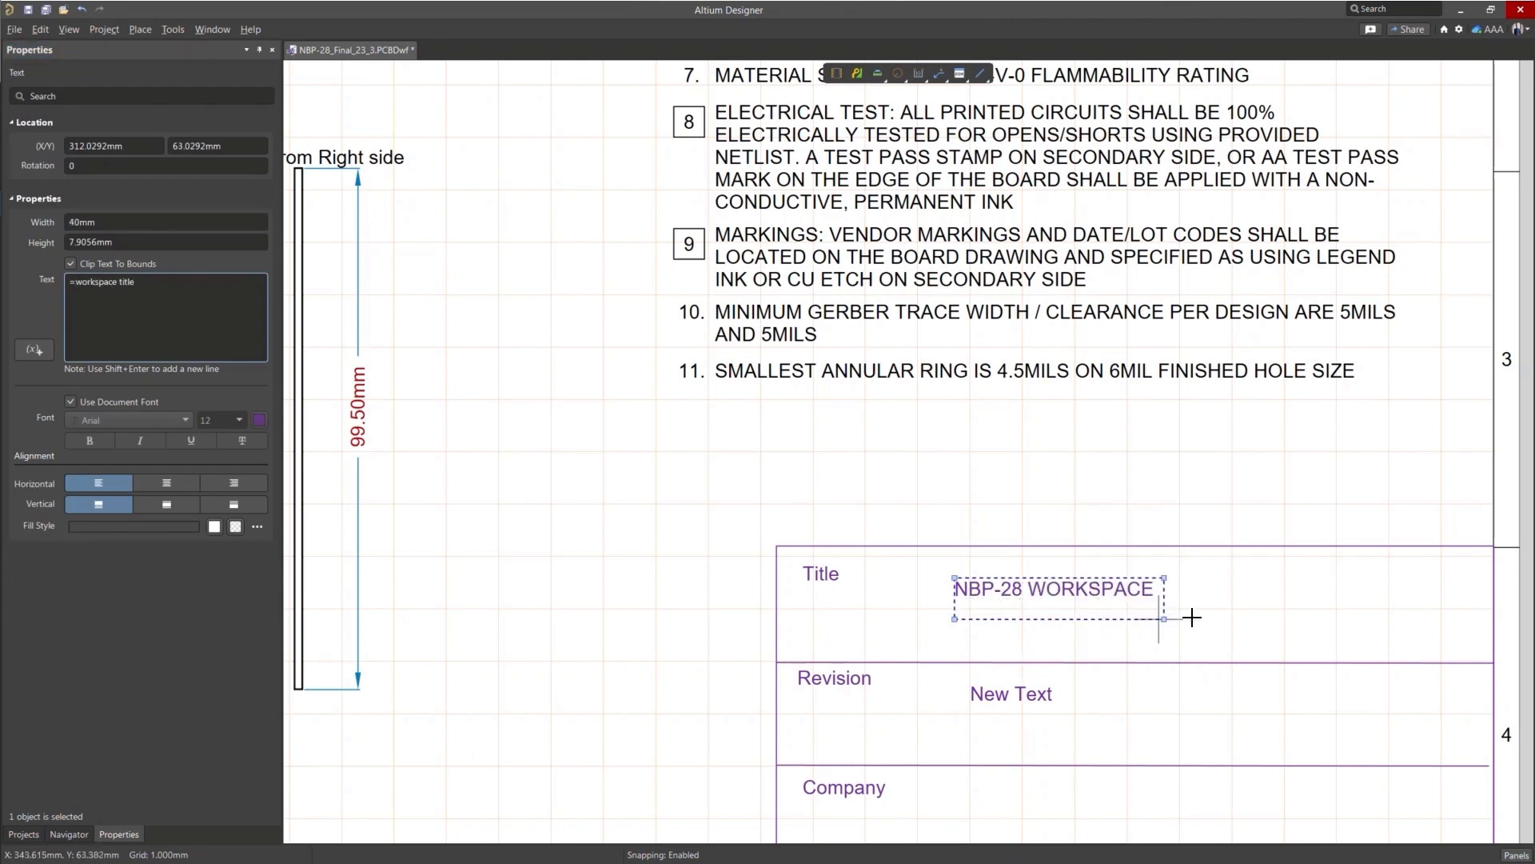
click(1011, 692)
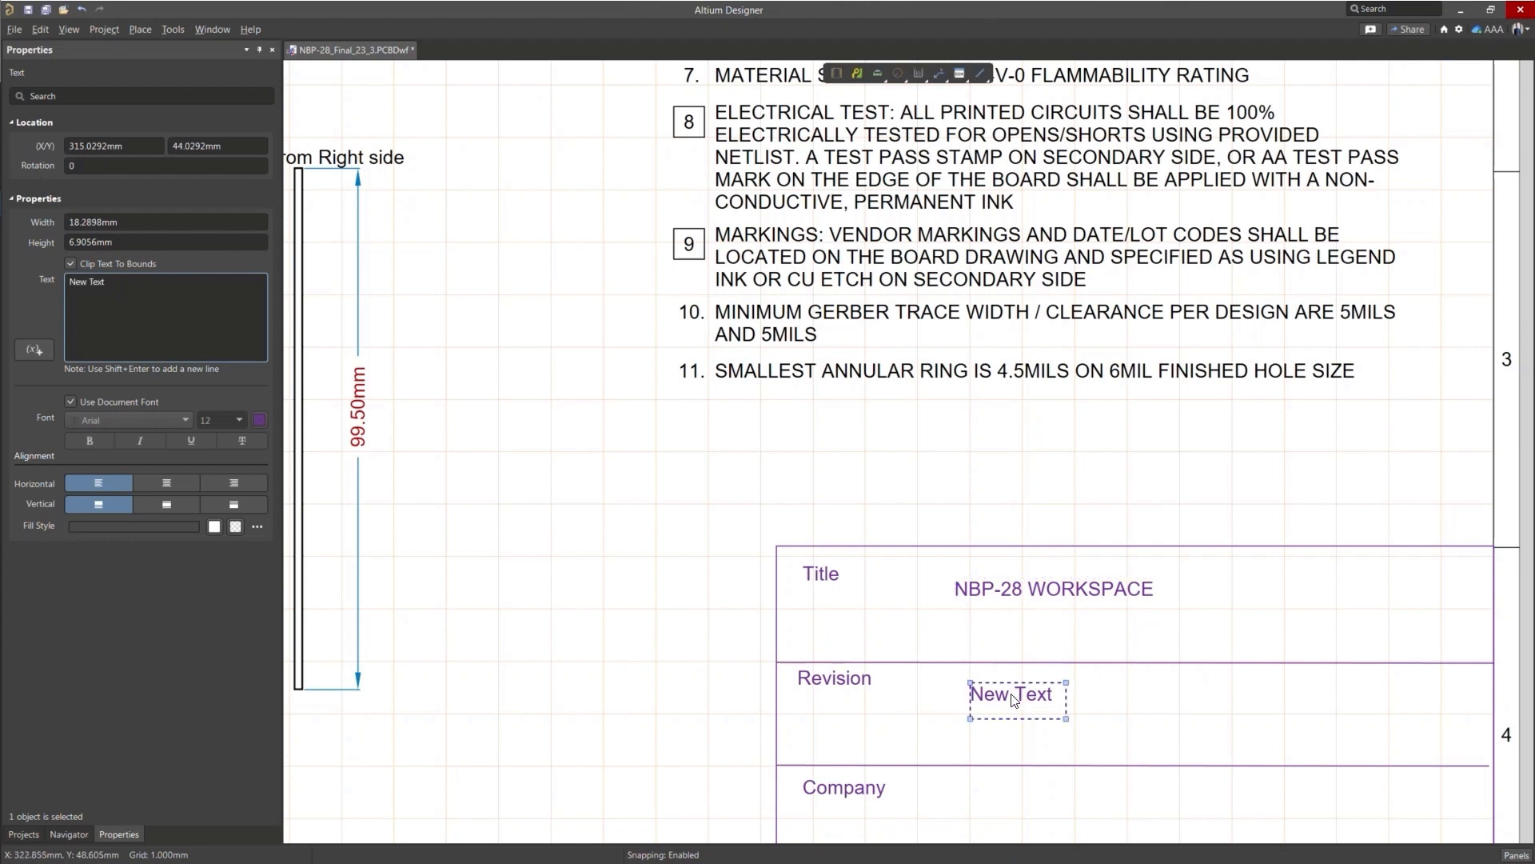
text(=workspace revision)
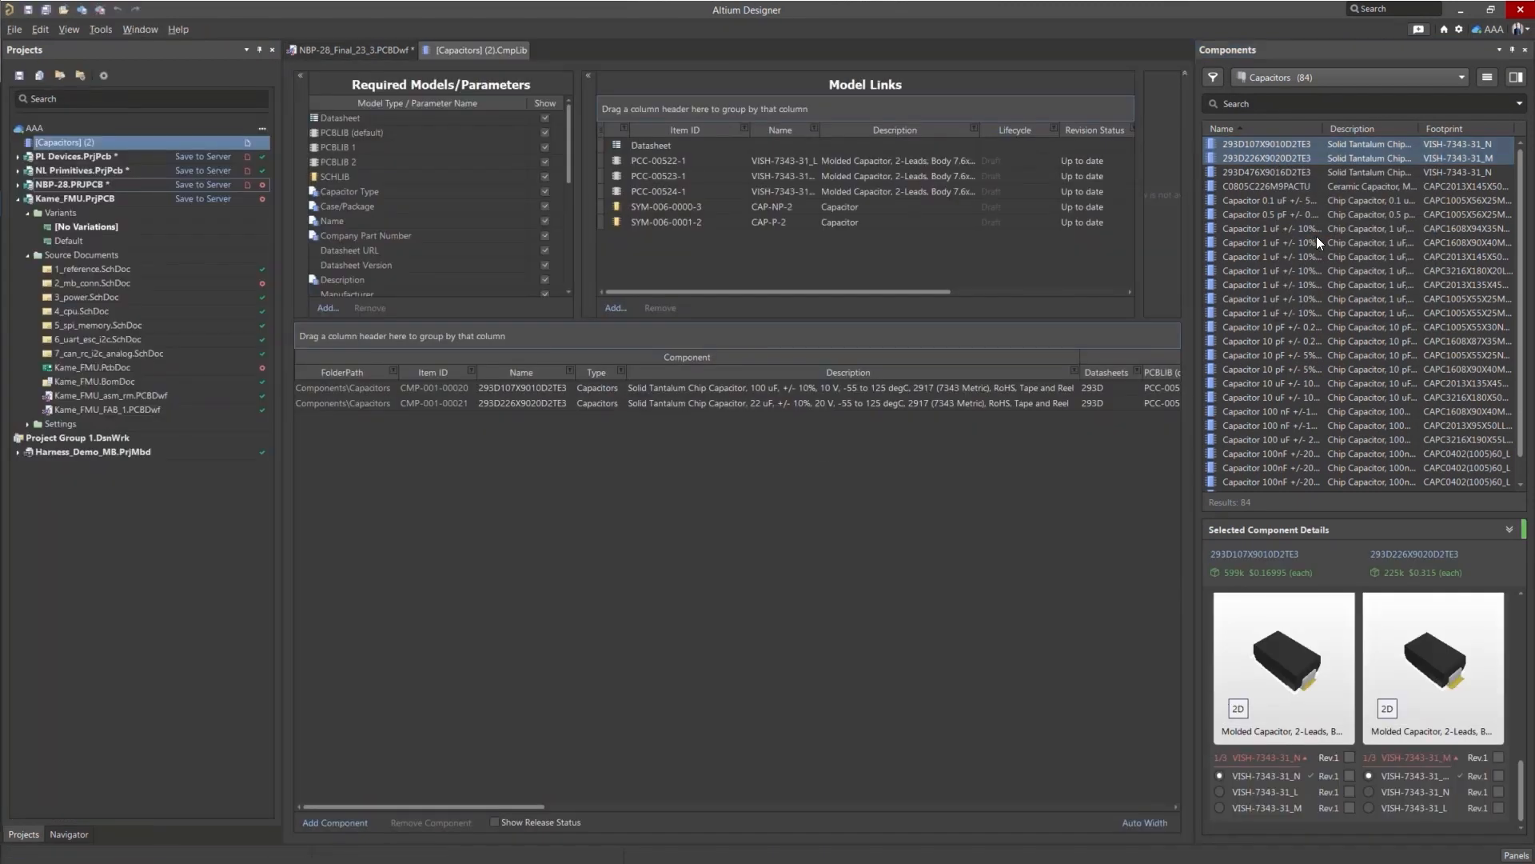
- Rewrite the 100 uF capacitor's Description, entering 'change'
click(848, 387)
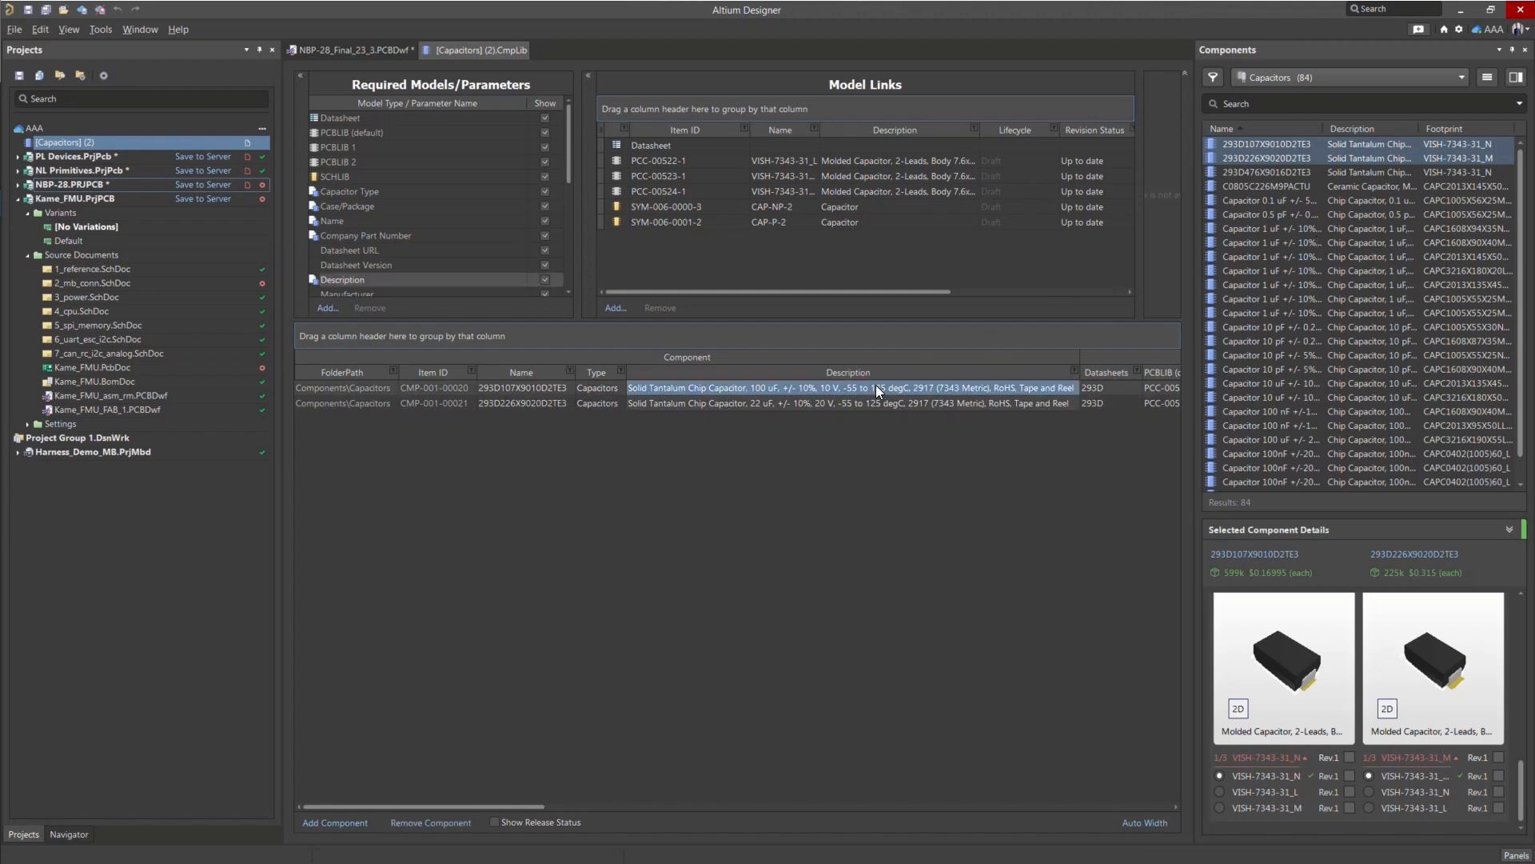
text(change)
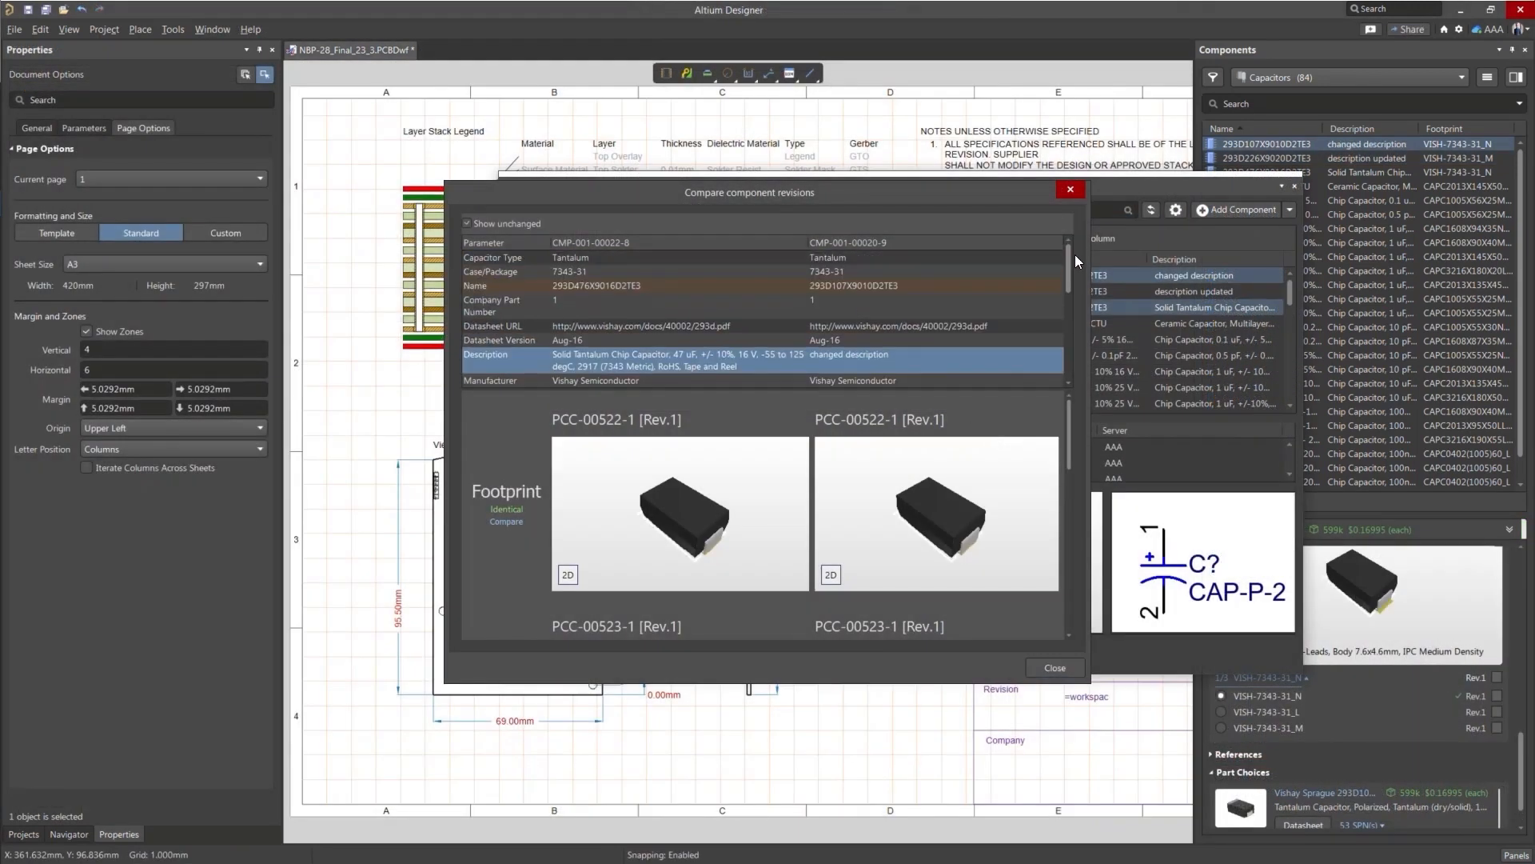
- Scroll the revision comparison to reveal the footprint and symbol differences
scroll(down, 3)
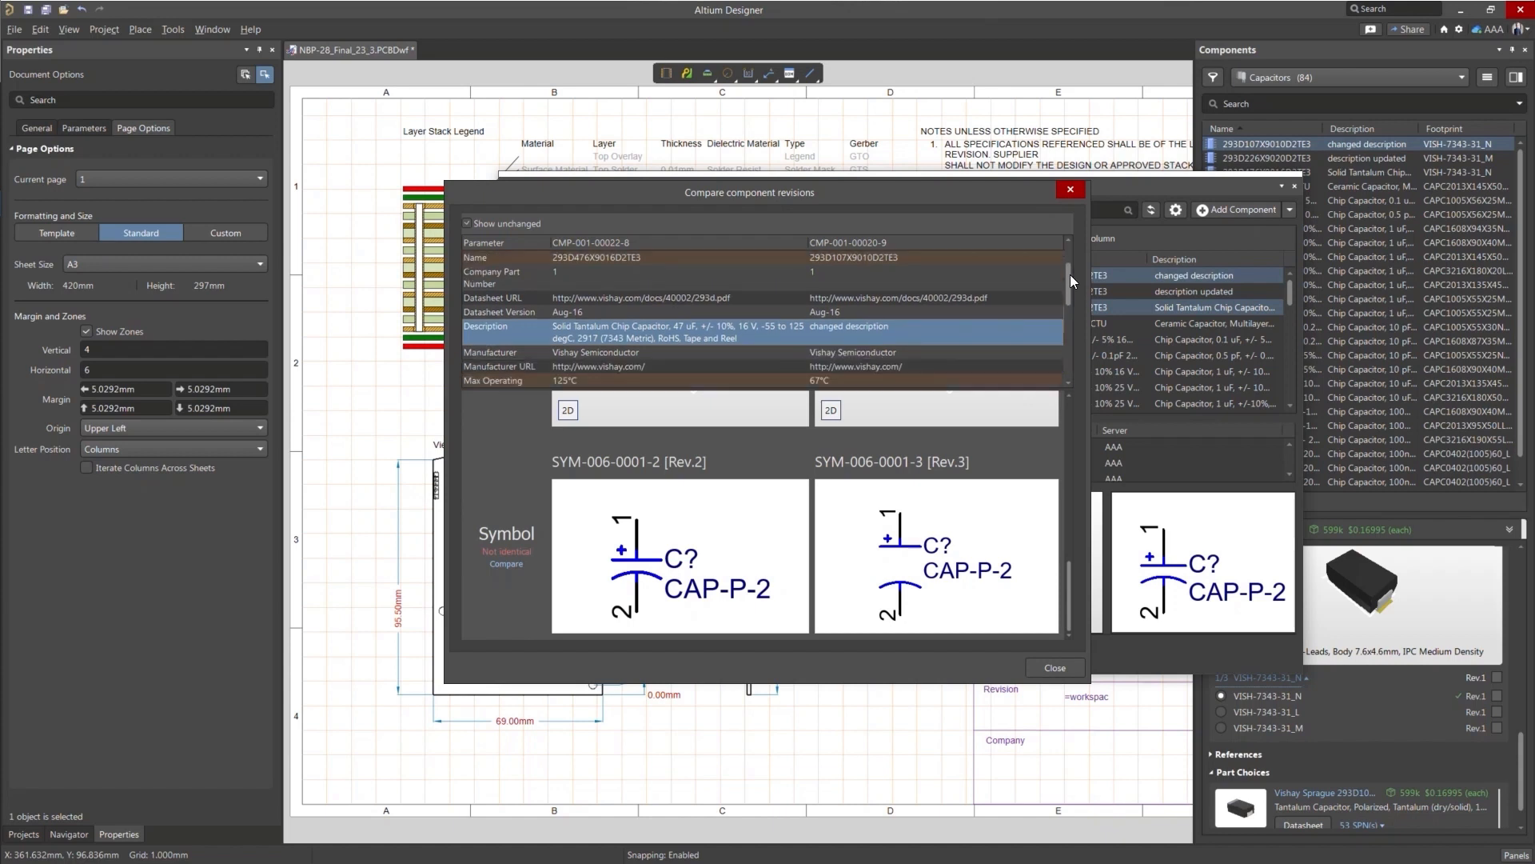